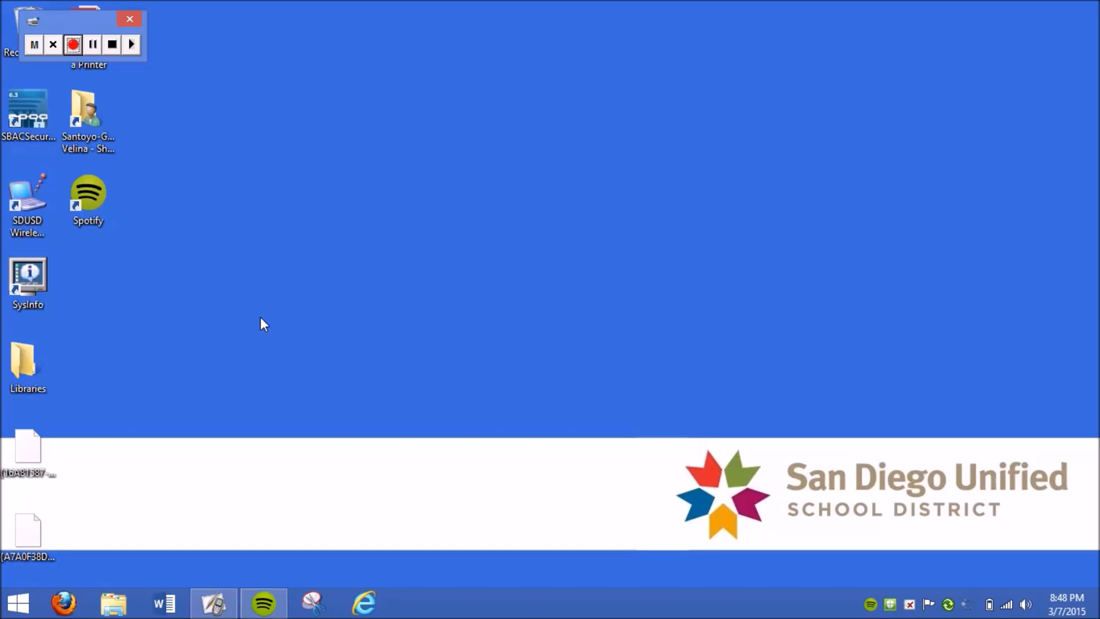
mouse_move(380, 314)
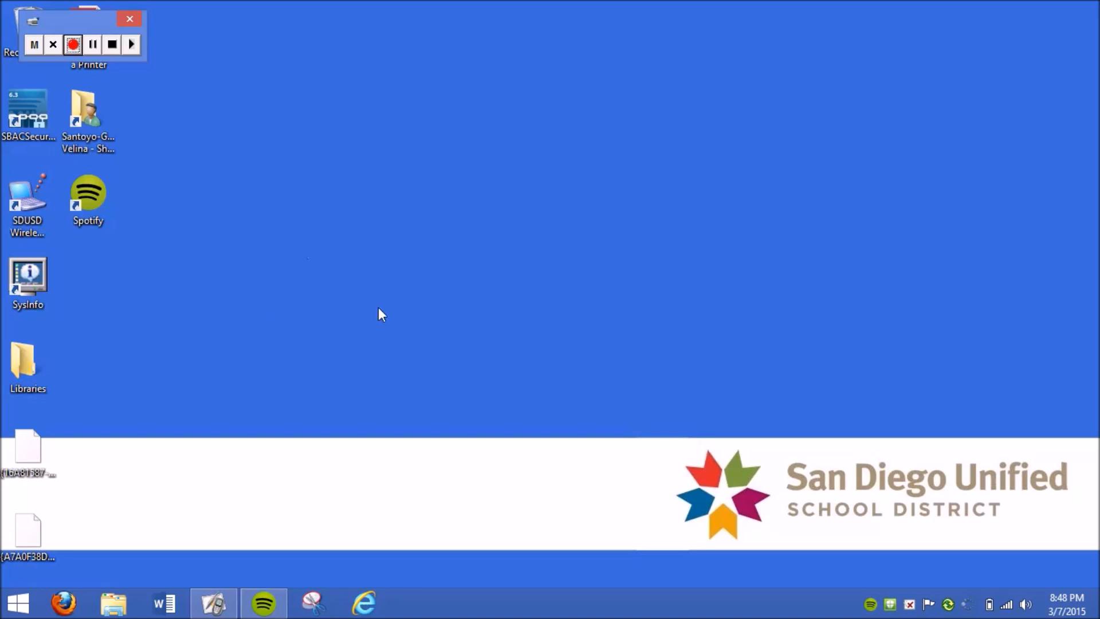
- Bring up the Settings charm and launch full-screen PC settings
left_click(72, 45)
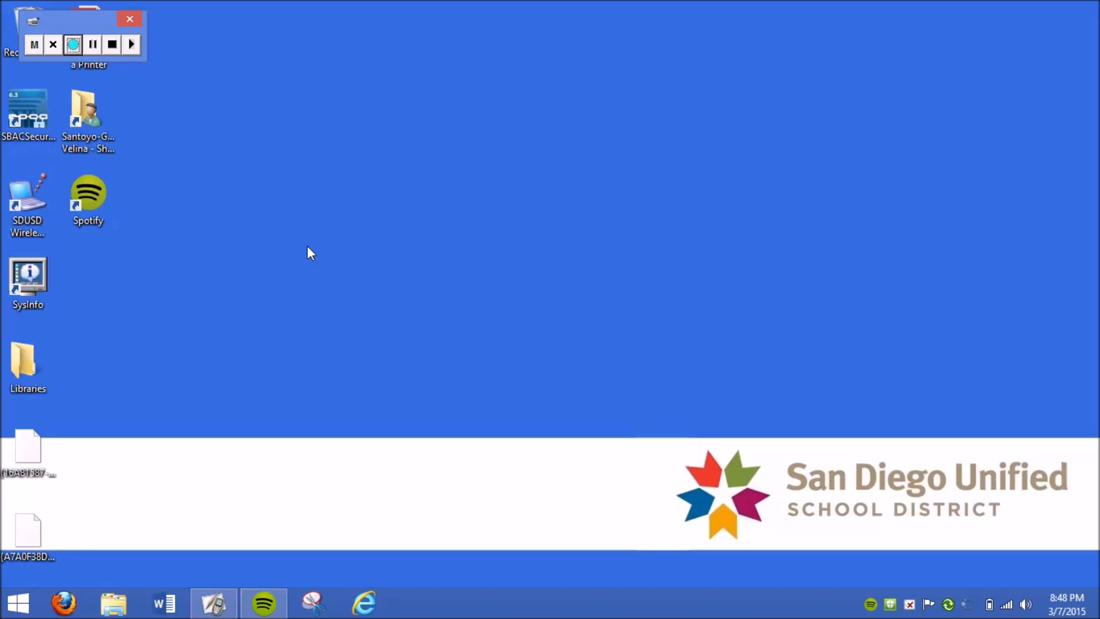
mouse_move(821, 354)
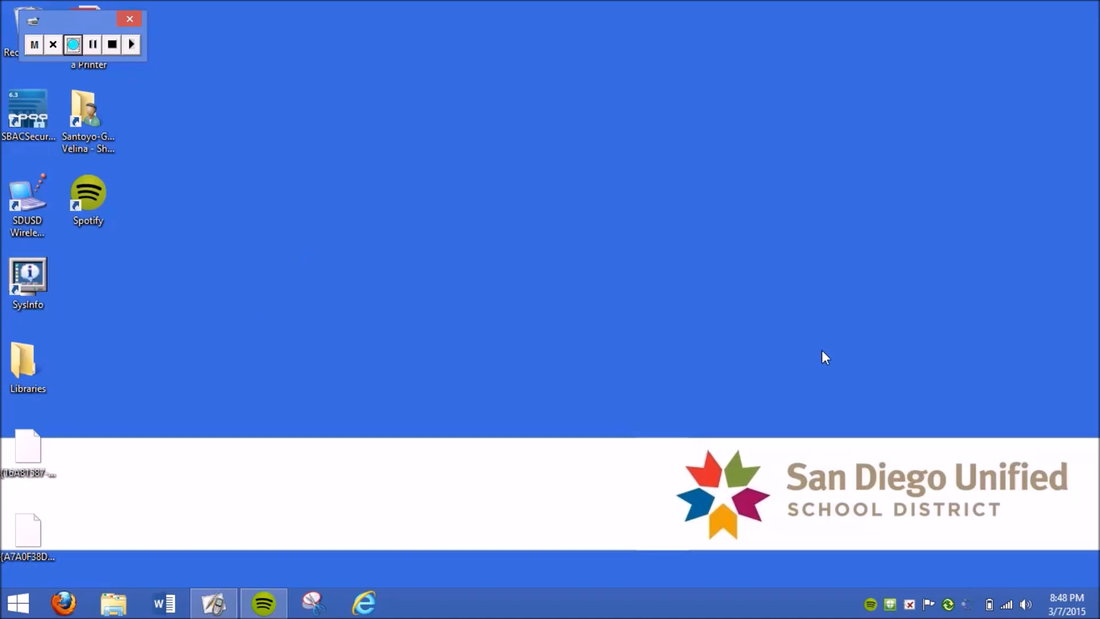
mouse_move(939, 423)
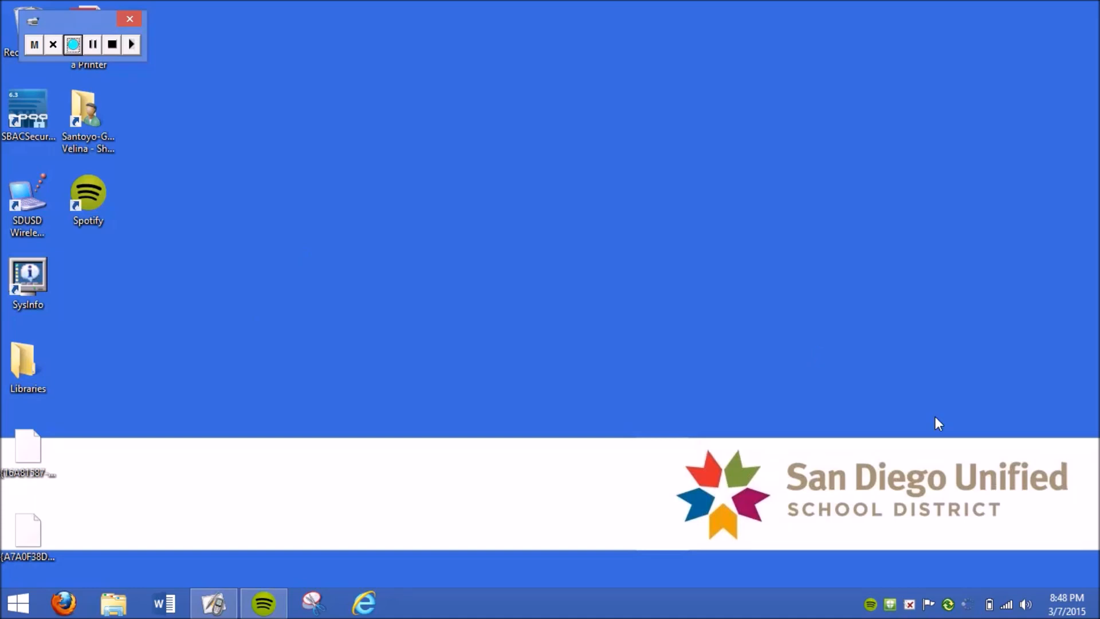
left_click(73, 44)
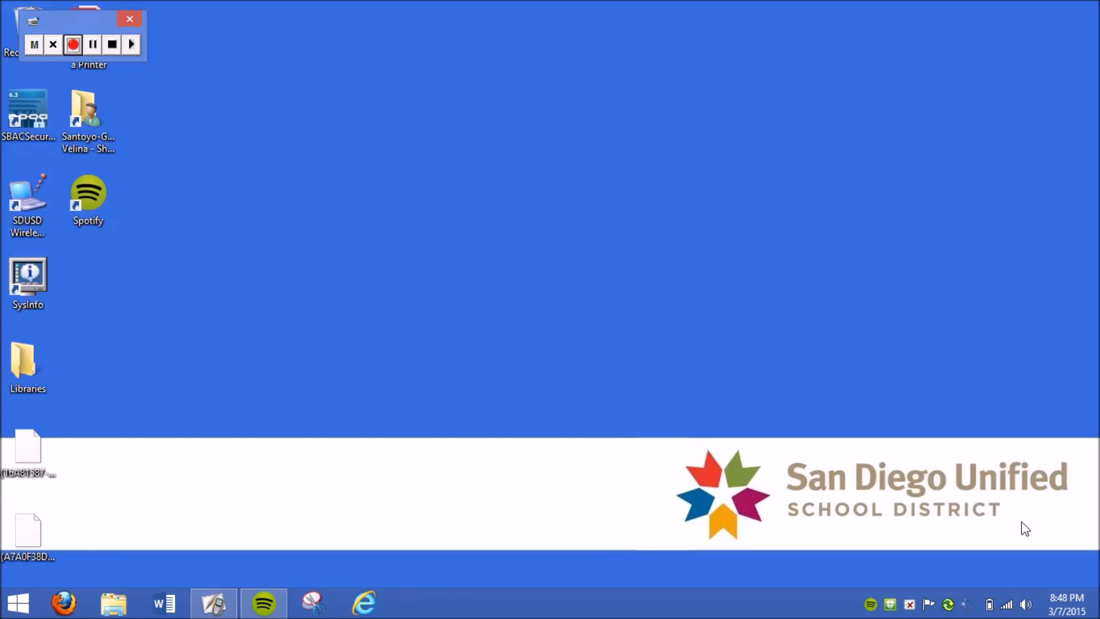
left_click(72, 44)
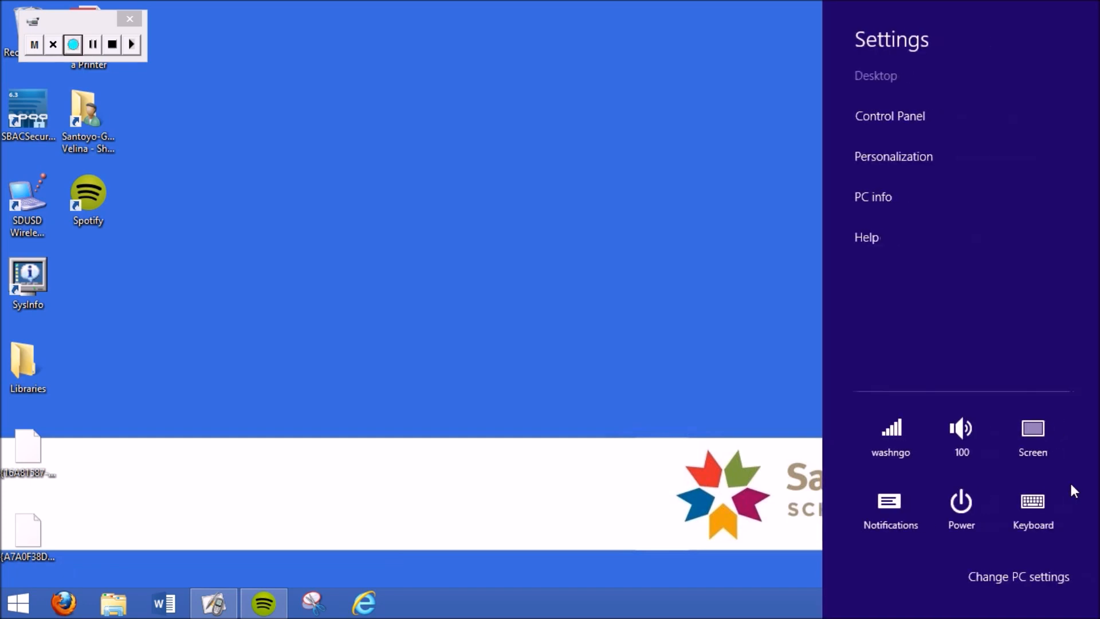
mouse_move(1018, 576)
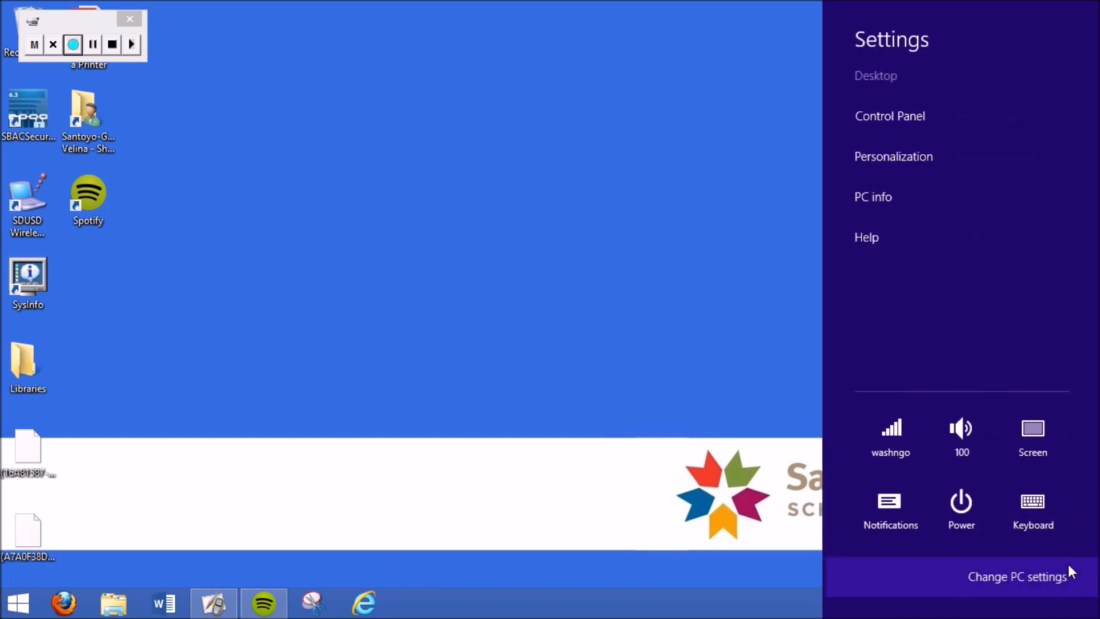
left_click(1016, 576)
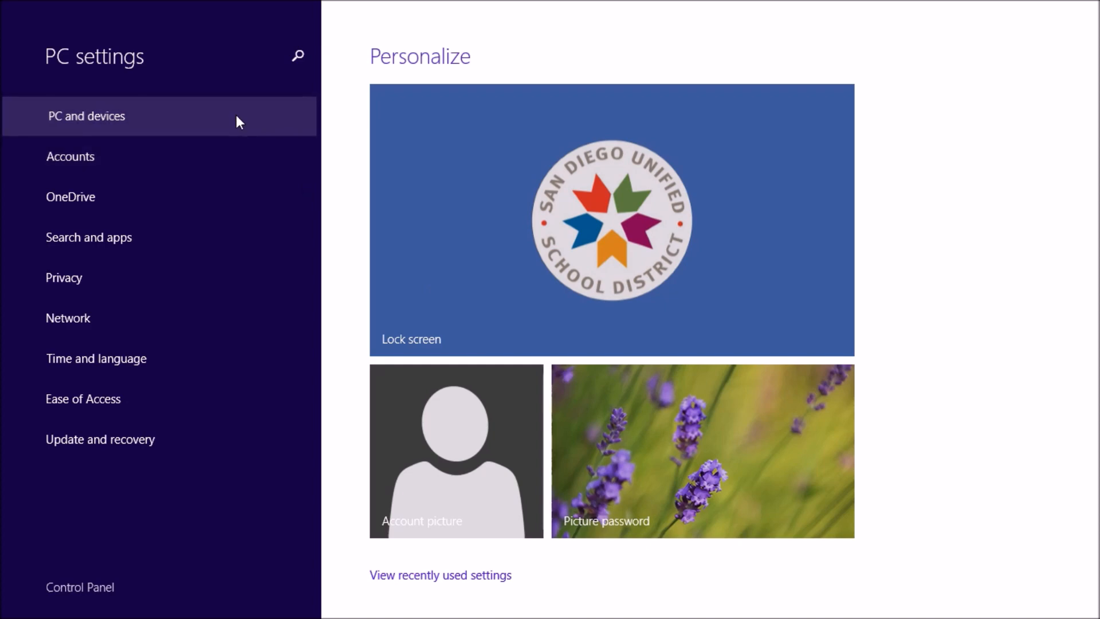
- Switch PC settings to the PC and devices category
left_click(86, 116)
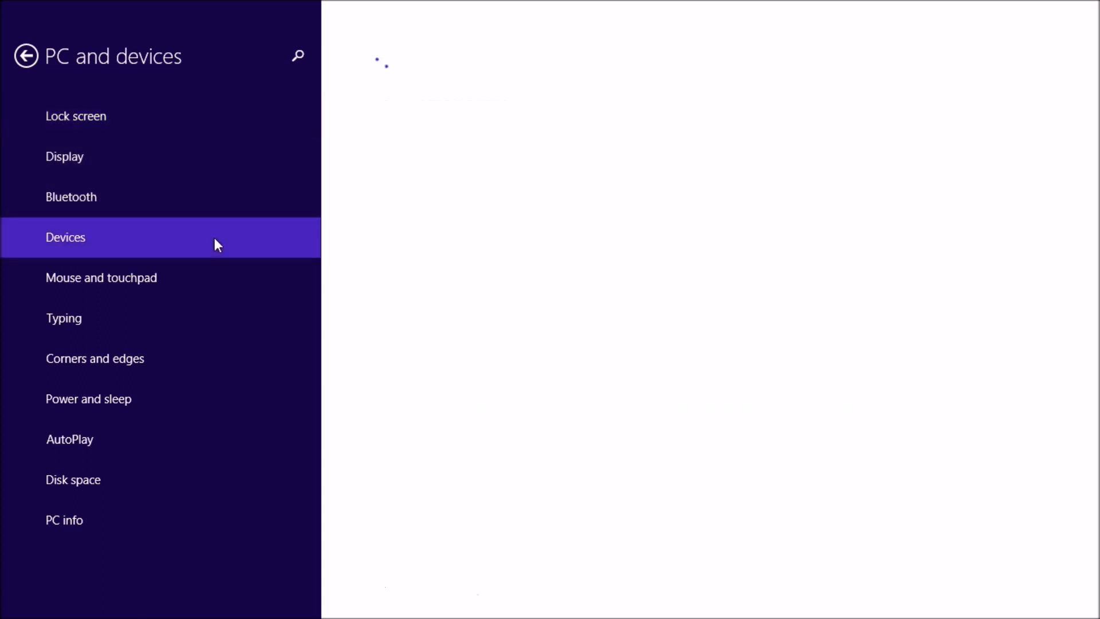
- Show the Devices page and start an Add a device search
left_click(66, 238)
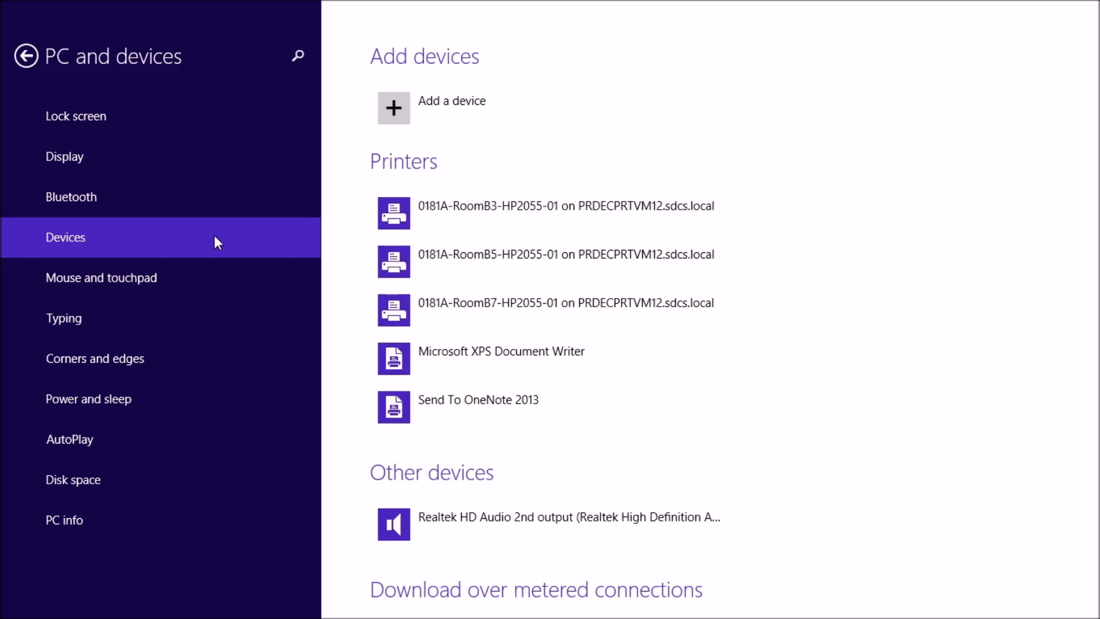
mouse_move(616, 213)
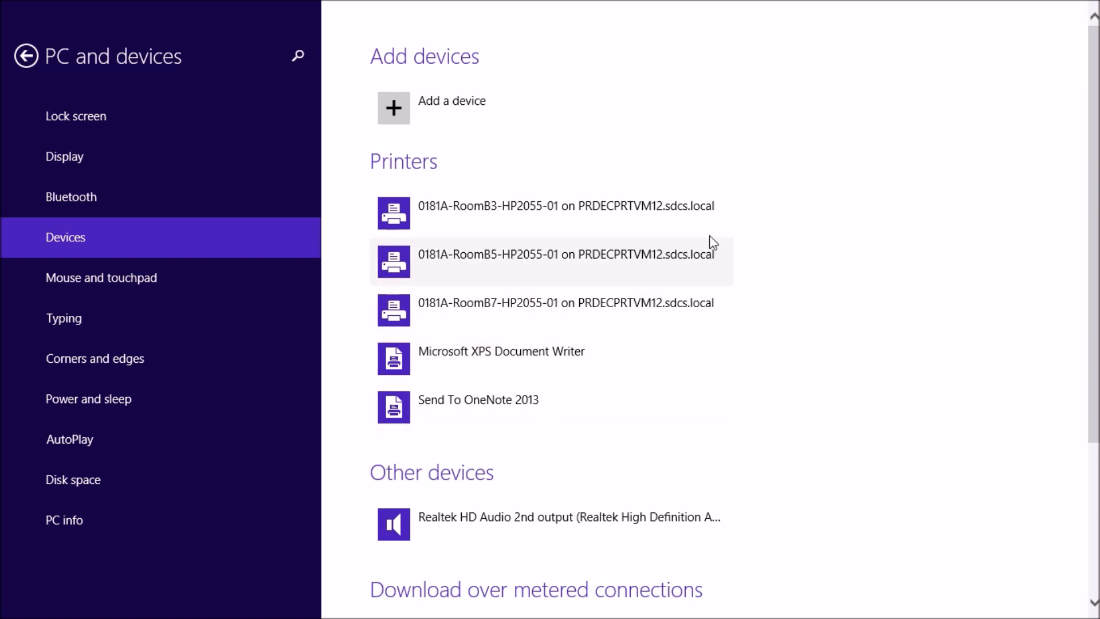
mouse_move(669, 107)
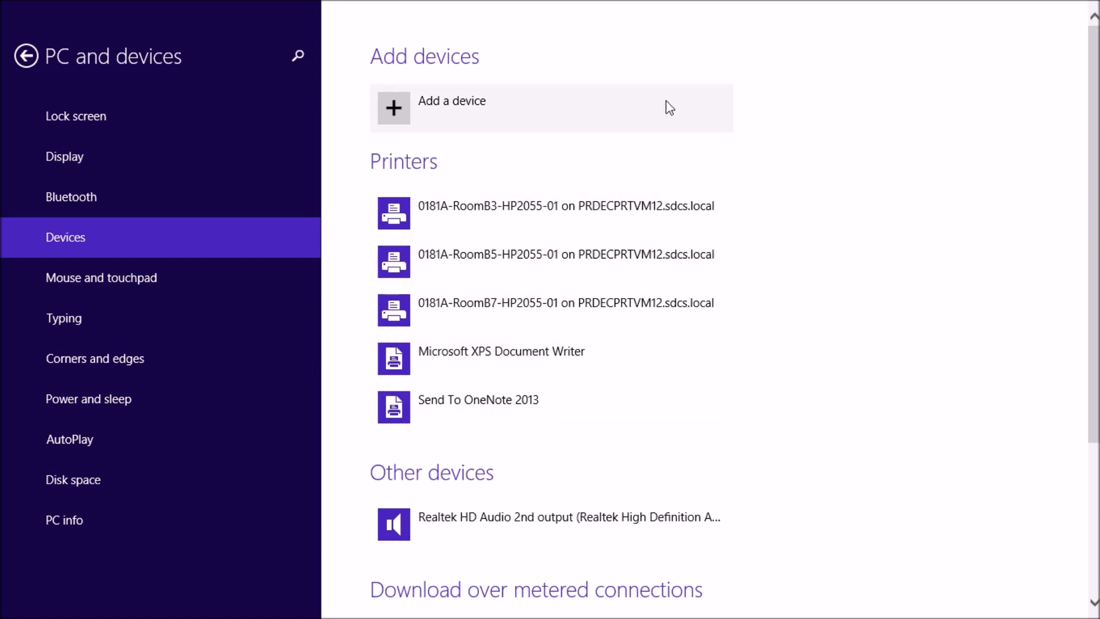
left_click(452, 101)
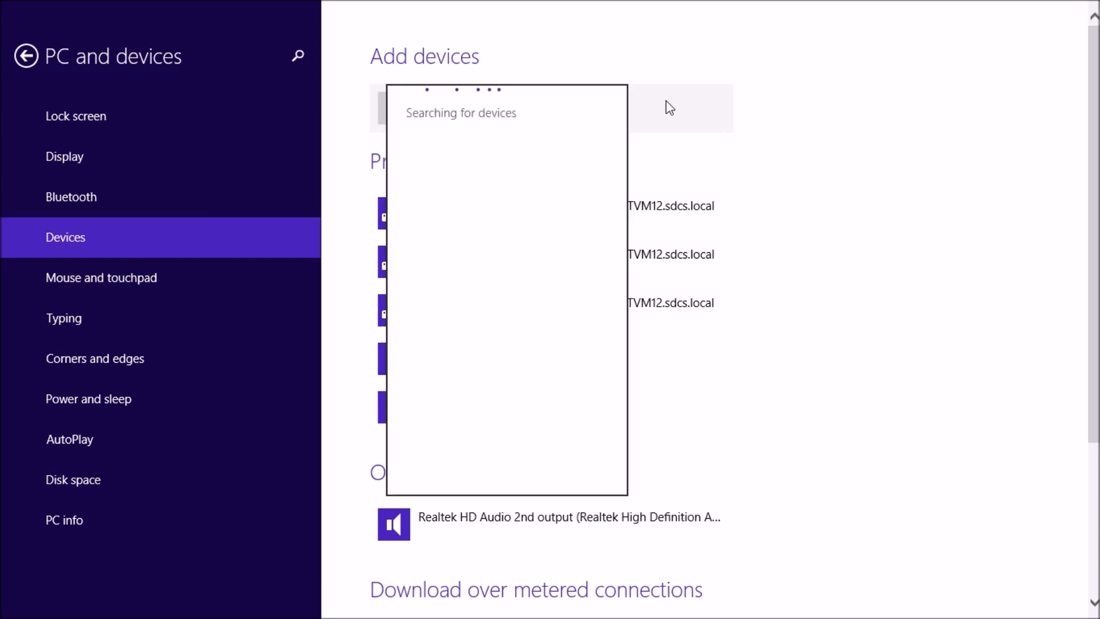